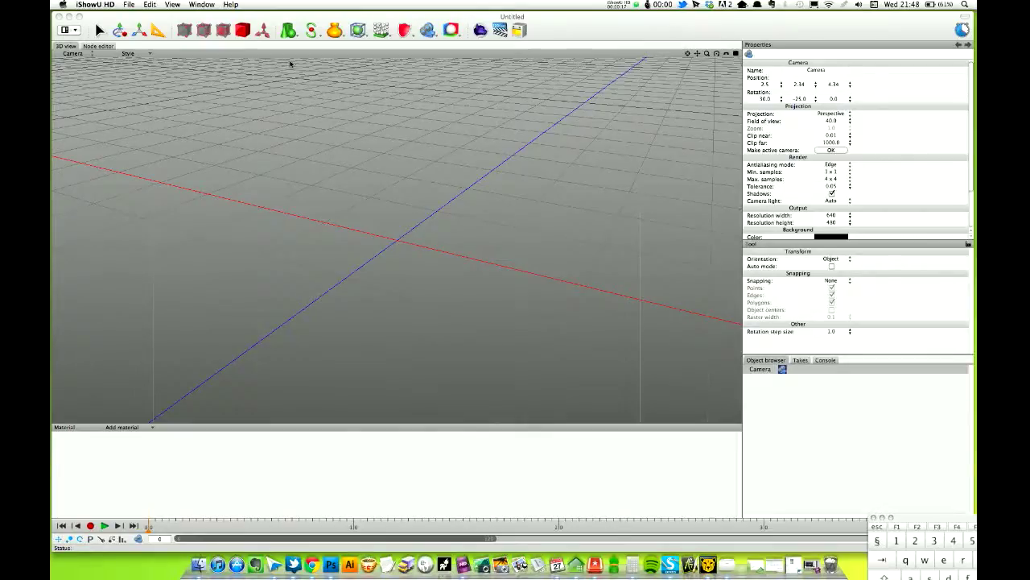
- Add a Box primitive, orbit the view, and move the second cube away from the first
left_click(288, 29)
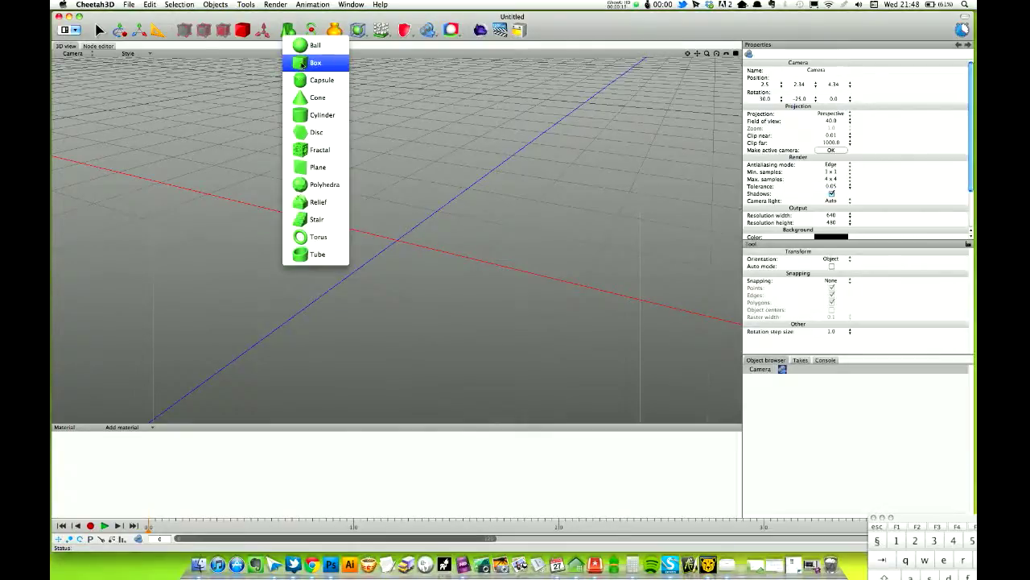
left_click(315, 63)
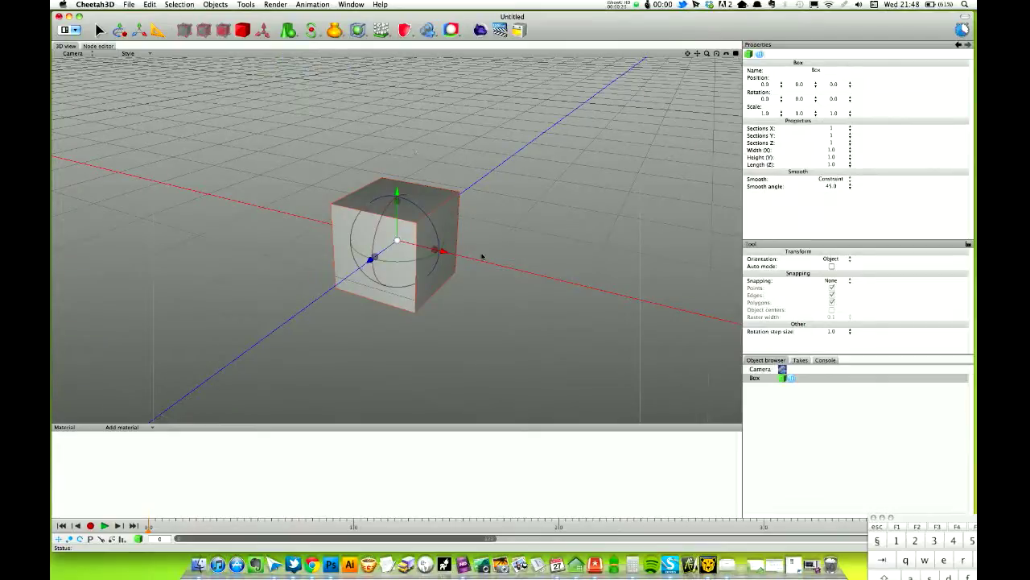
left_click_drag(481, 256, 511, 234)
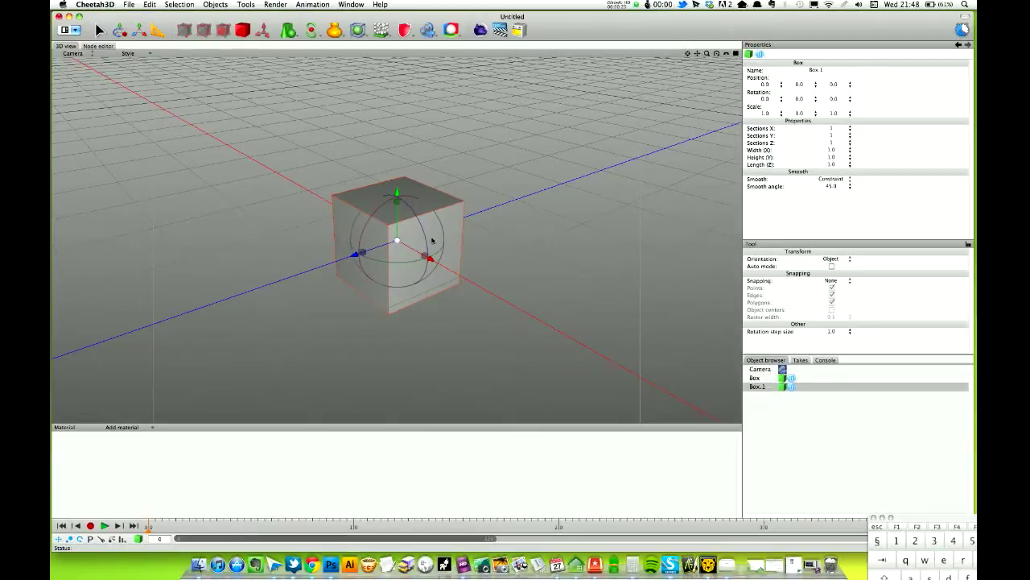
left_click_drag(397, 240, 542, 191)
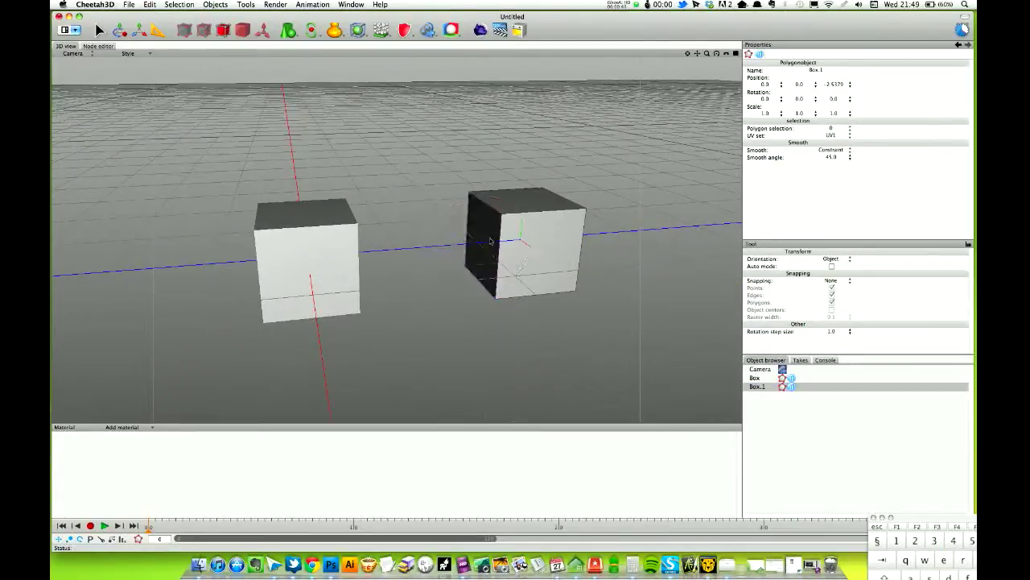
- Activate the Bridge tool from the right-click polygon tools menu
right_click(491, 242)
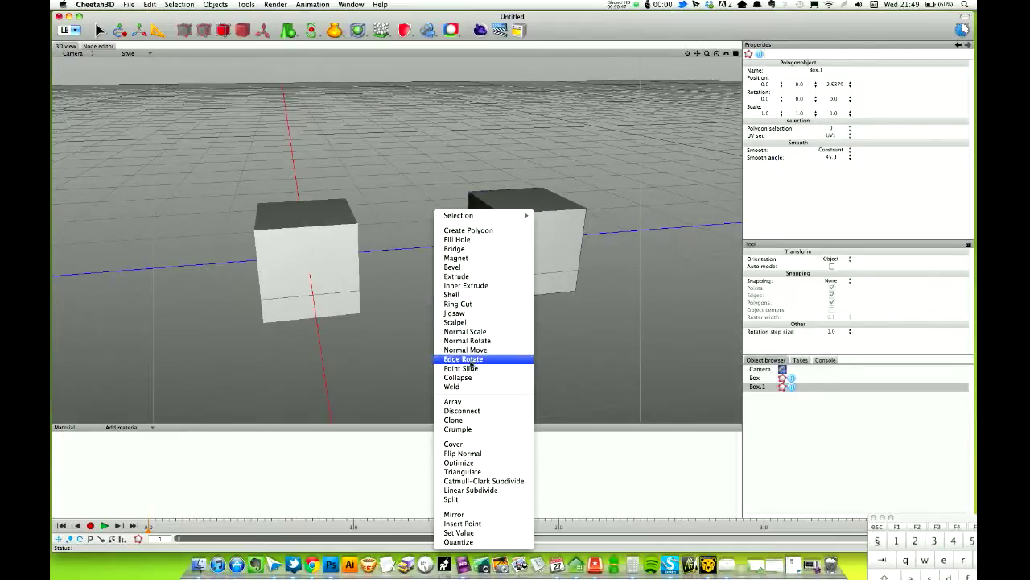
left_click(454, 248)
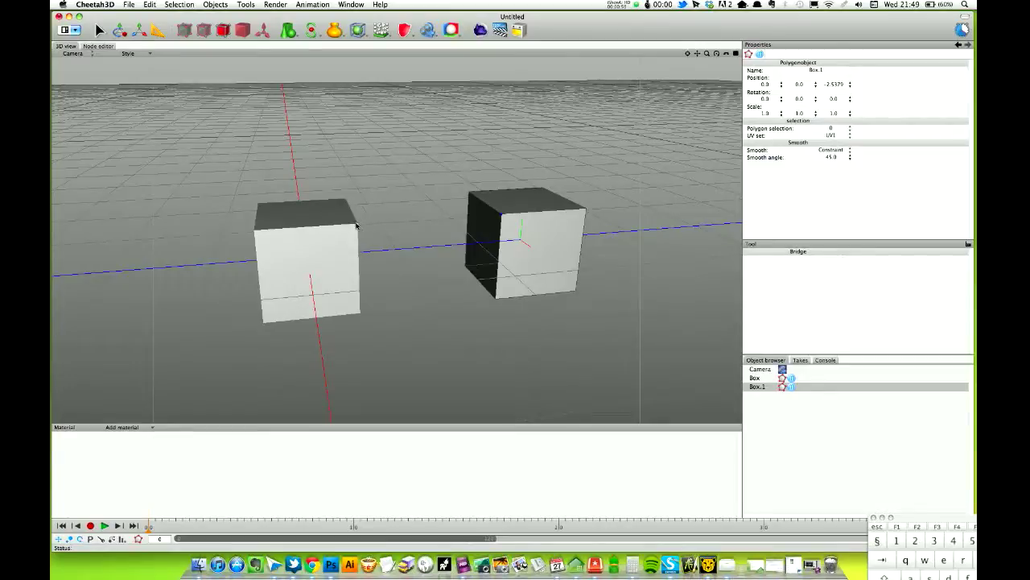
mouse_move(521, 262)
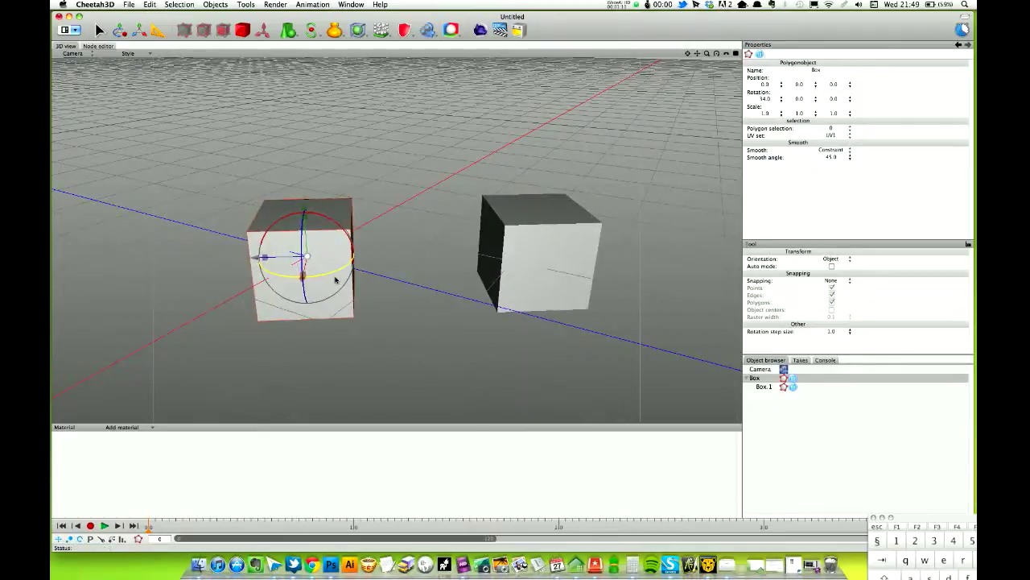
left_click(246, 5)
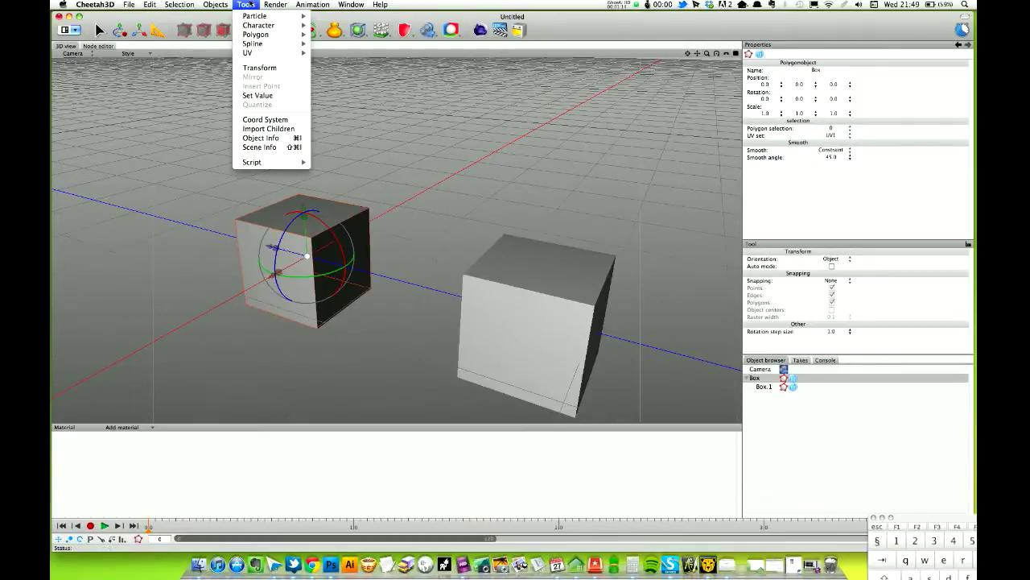
mouse_move(269, 128)
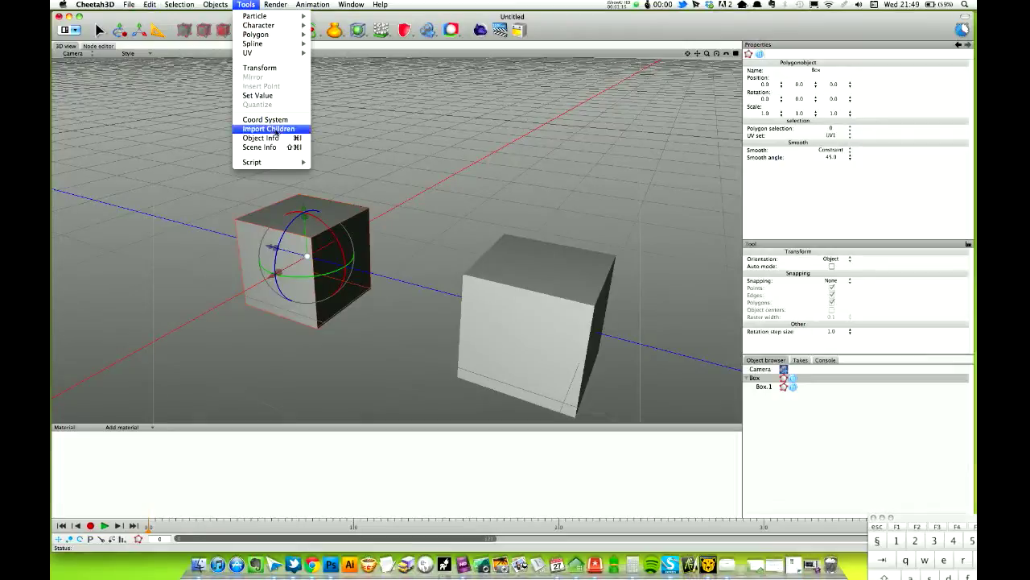
left_click(463, 215)
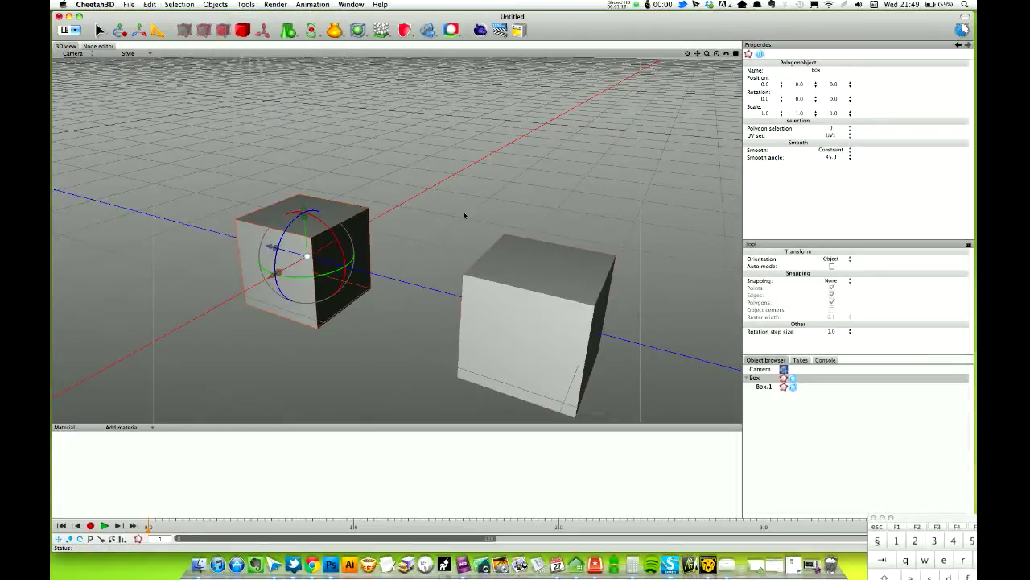
left_click_drag(463, 215, 572, 260)
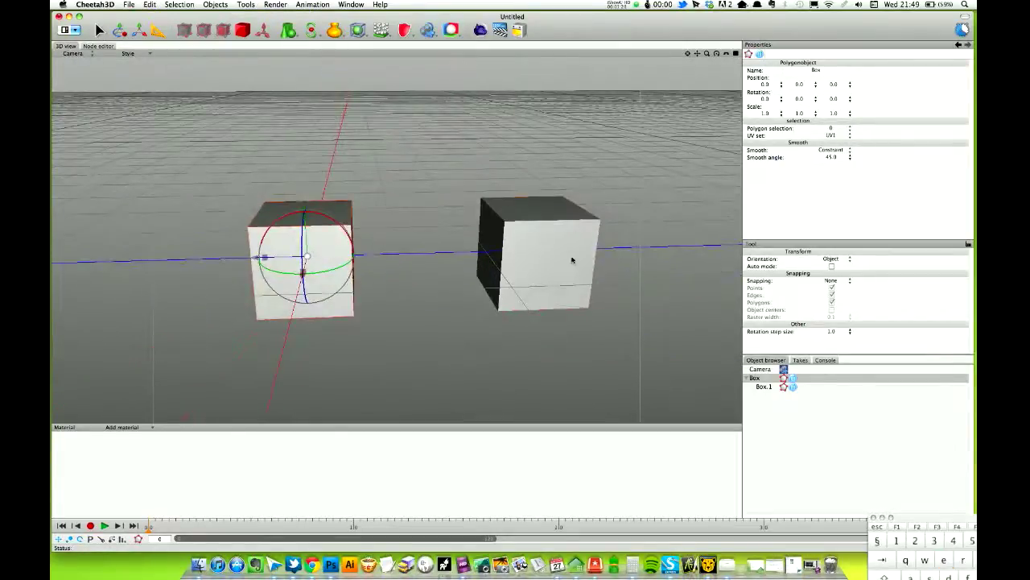
left_click(763, 386)
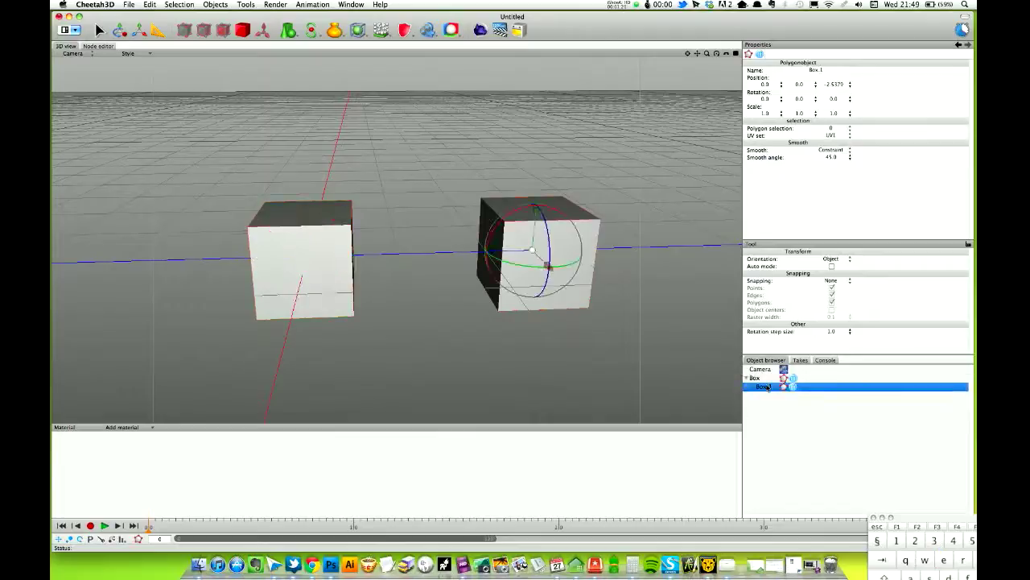
- Select the parent Box object and activate Bridge between the two cube parts
left_click(755, 377)
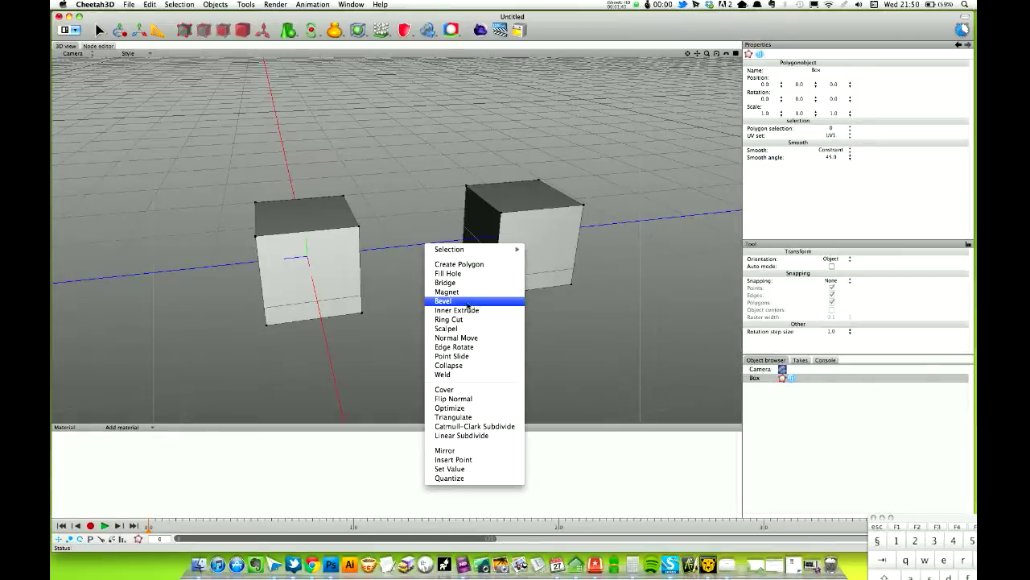
left_click(445, 282)
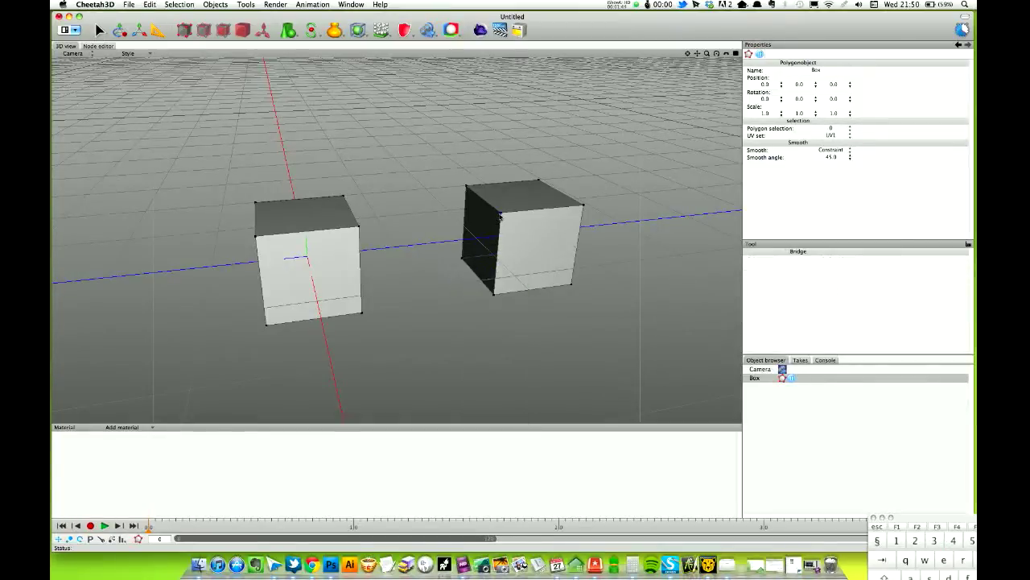